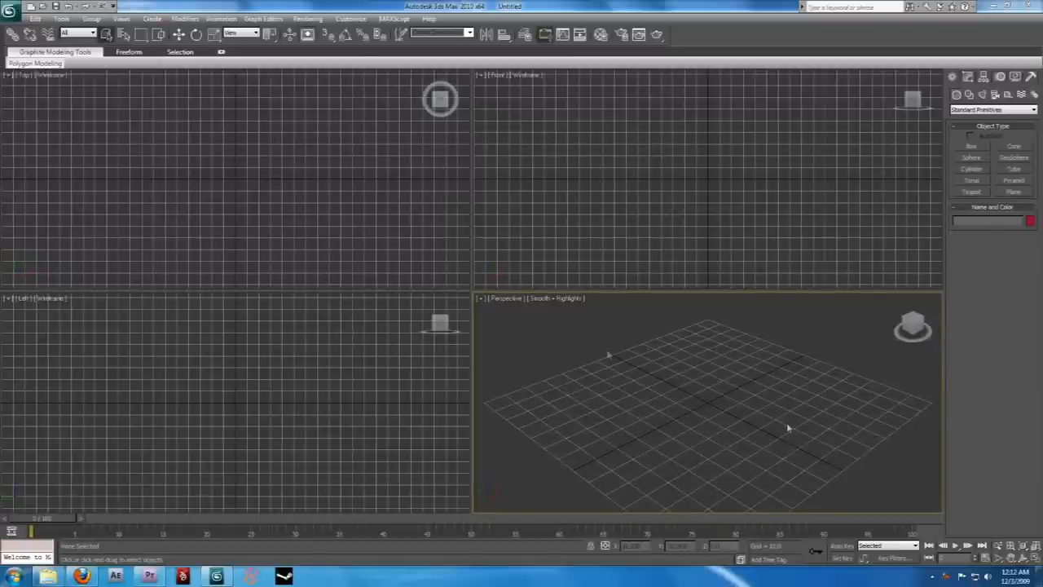
{"action": "mouse_move", "coordinate": [730, 421]}
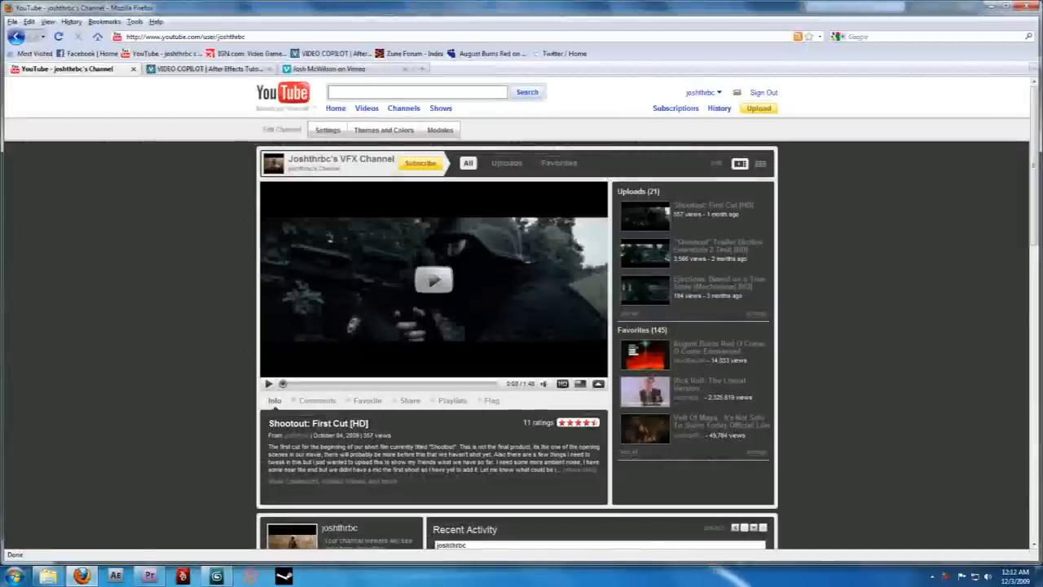
- Play the Shootout trailer from the uploads and jump ahead to its SHOOTOUT title card
{"action": "left_click", "coordinate": [644, 252]}
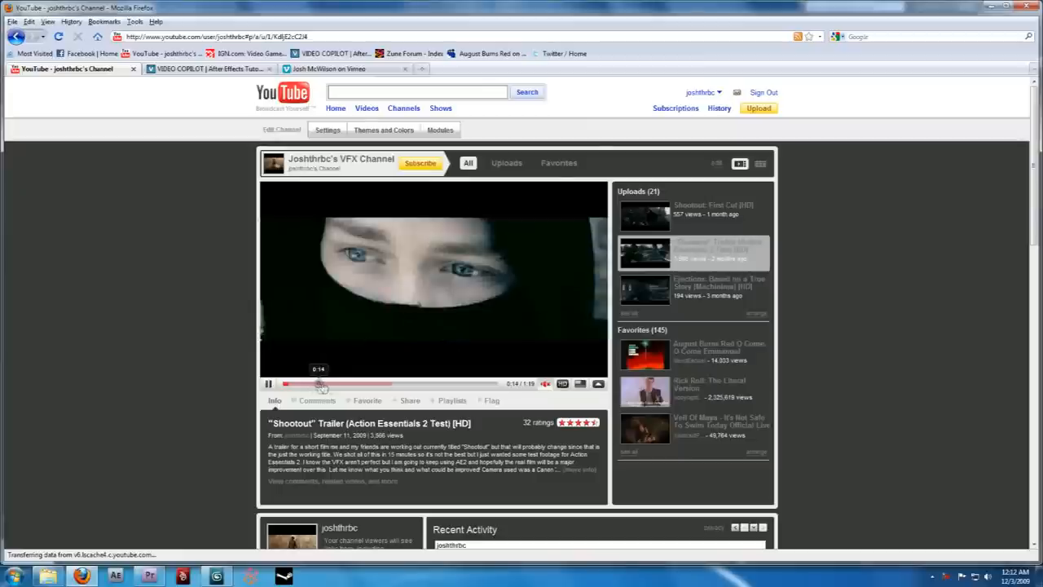
{"action": "left_click", "coordinate": [432, 384]}
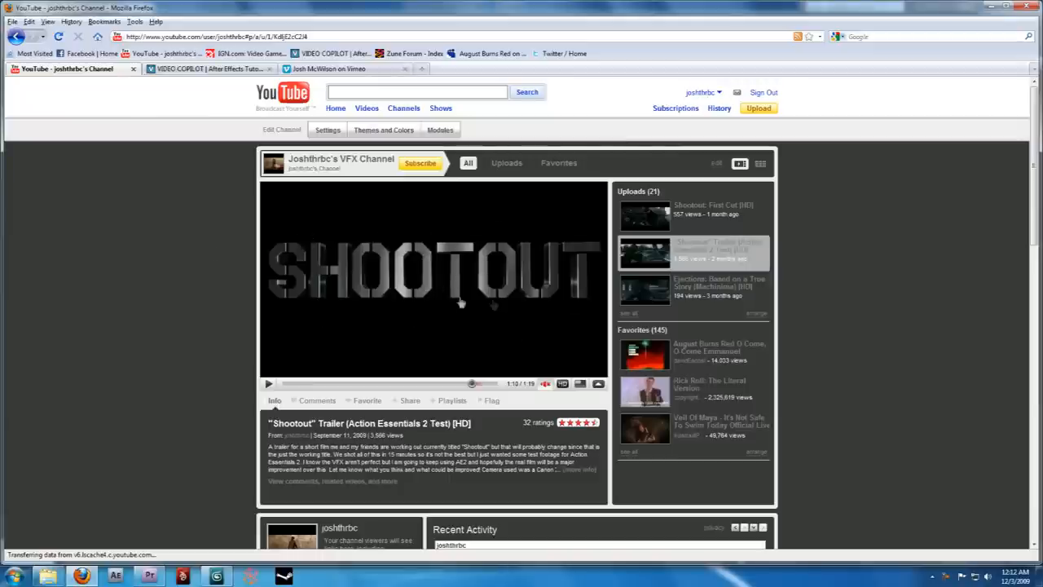
{"action": "mouse_move", "coordinate": [295, 257]}
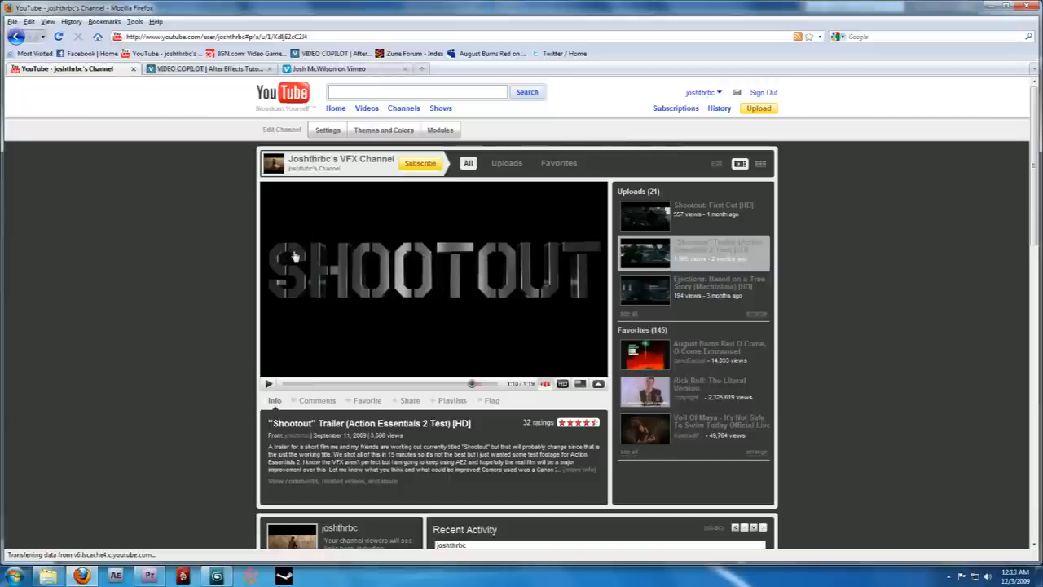
{"action": "mouse_move", "coordinate": [326, 278]}
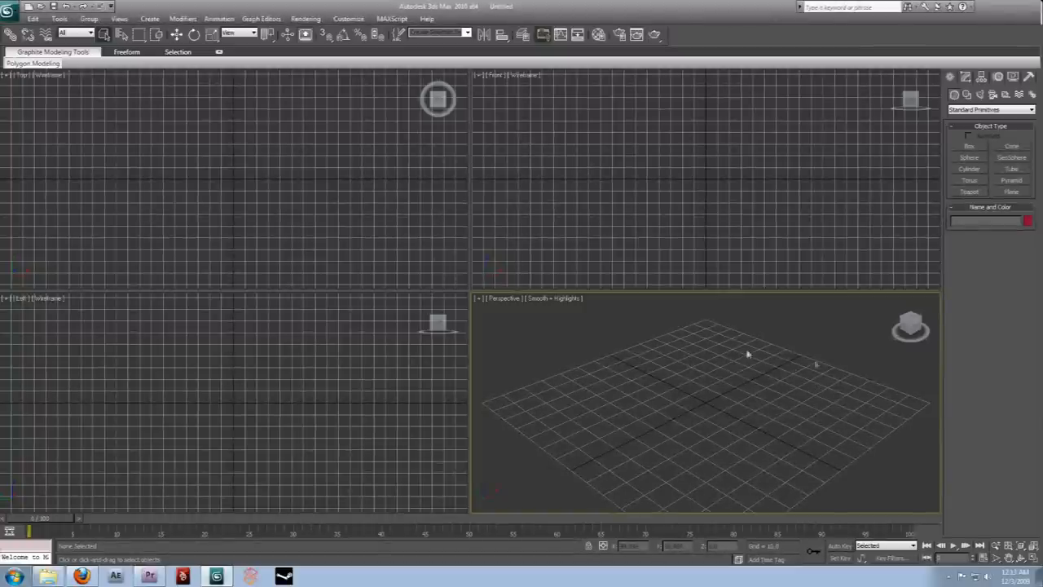
{"action": "mouse_move", "coordinate": [707, 323]}
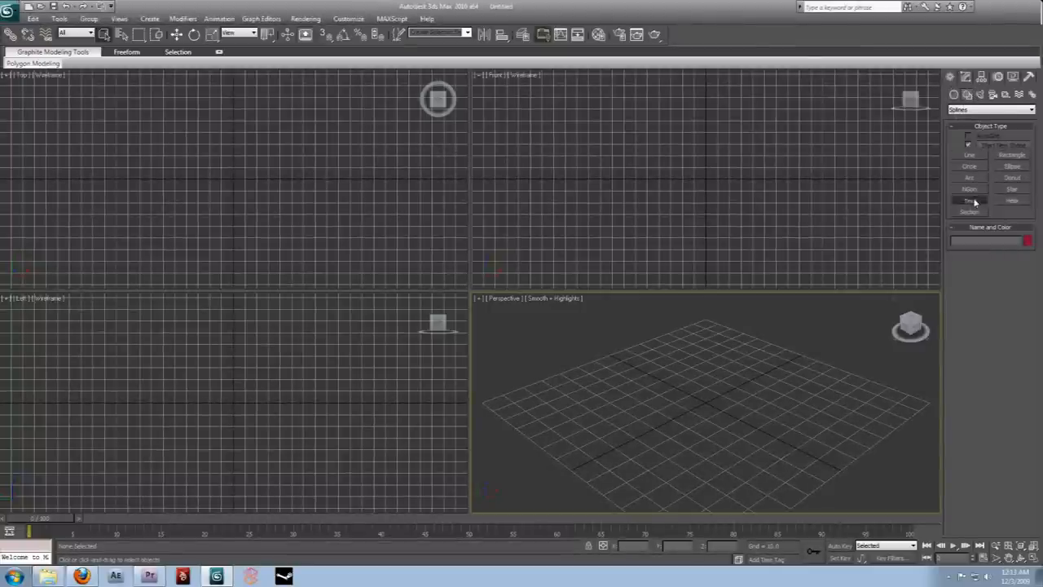
- Choose Text as the spline shape to create for the SHOOTOUT lettering
{"action": "left_click", "coordinate": [969, 202]}
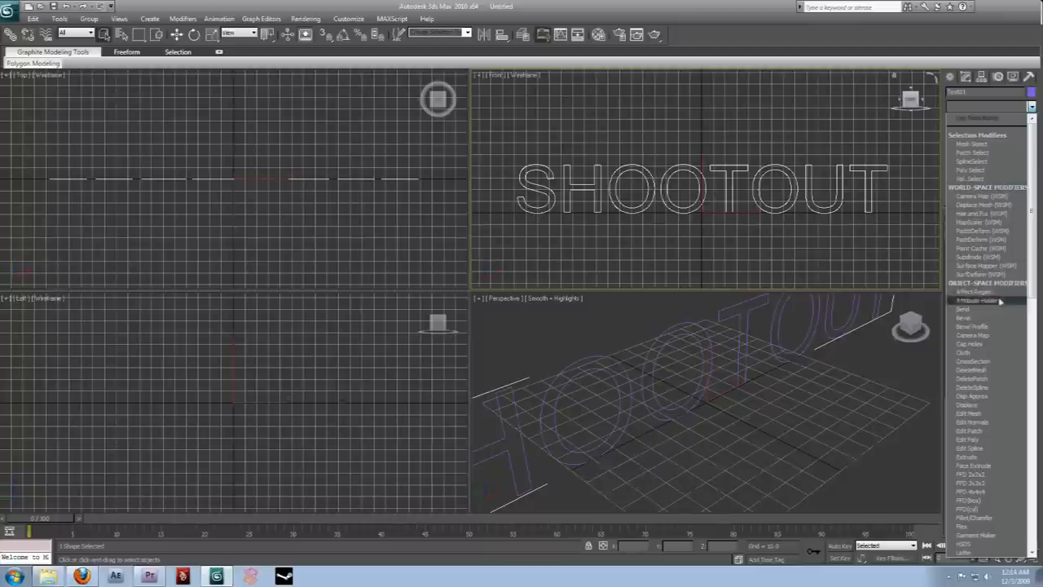
- Bevel the SHOOTOUT text into solid letters with a second bevel level enabled
{"action": "left_click", "coordinate": [966, 300]}
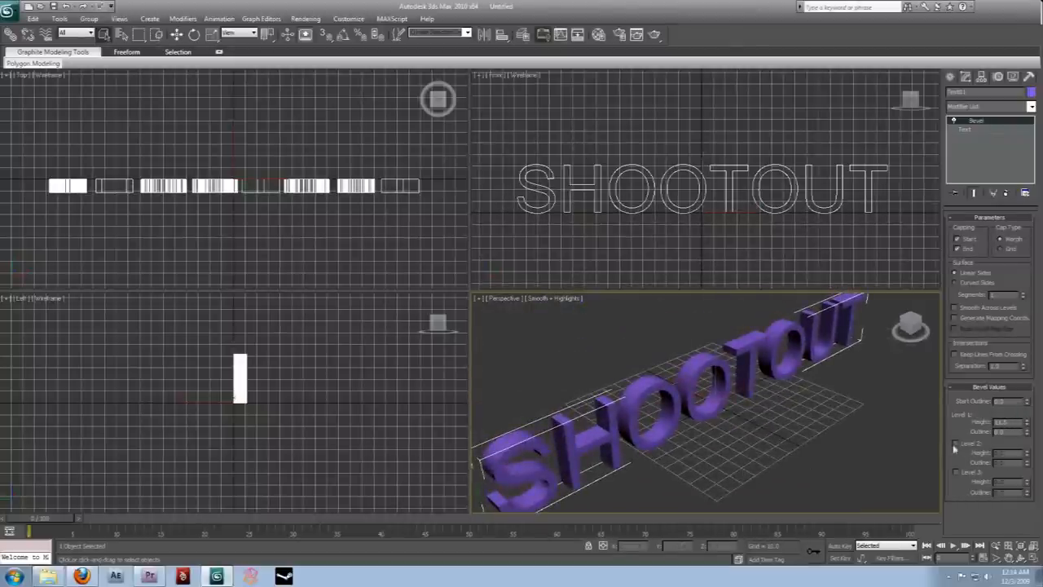
{"action": "left_click", "coordinate": [954, 443]}
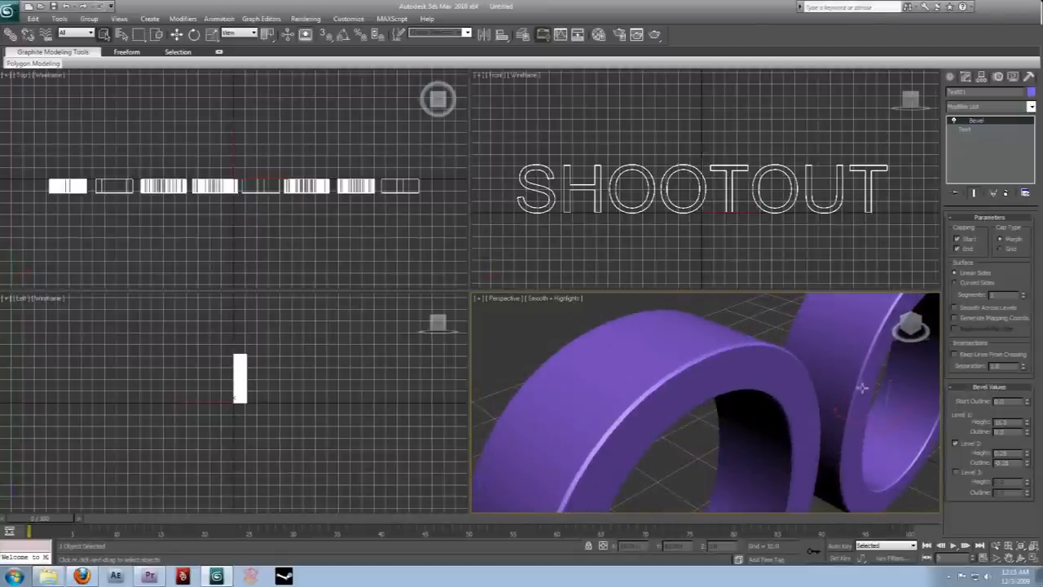
{"action": "left_click_drag", "start_coordinate": [860, 388], "coordinate": [770, 411]}
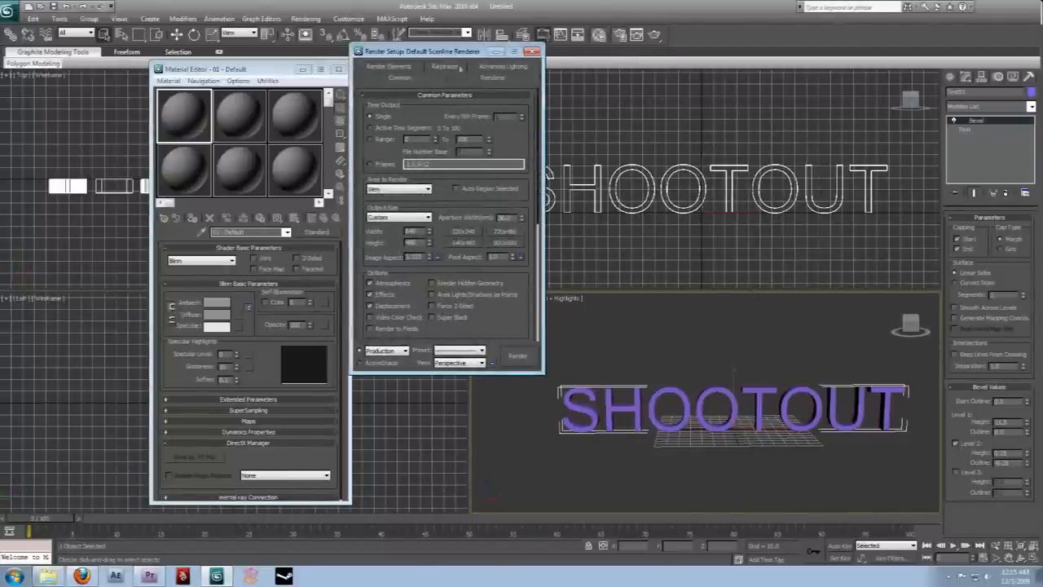
- Assign mental ray Renderer as the production renderer in Render Setup
{"action": "left_click", "coordinate": [306, 20]}
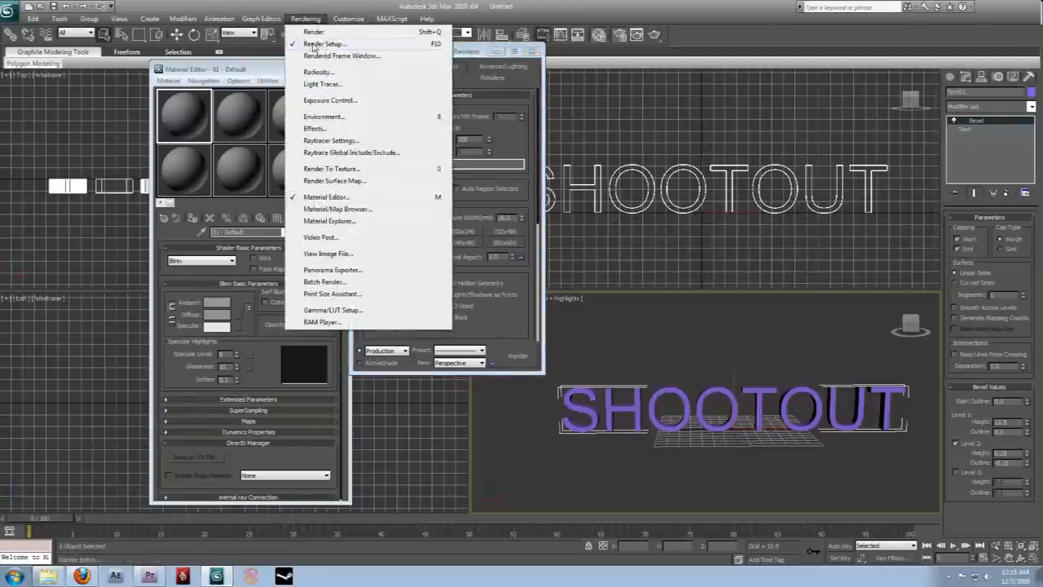
{"action": "left_click", "coordinate": [323, 42]}
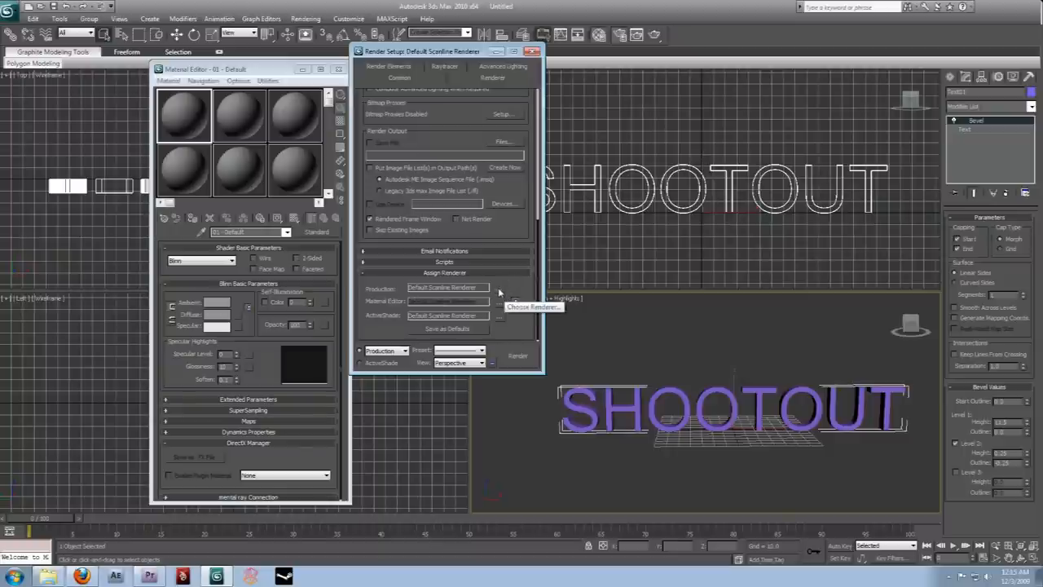
{"action": "left_click", "coordinate": [499, 291]}
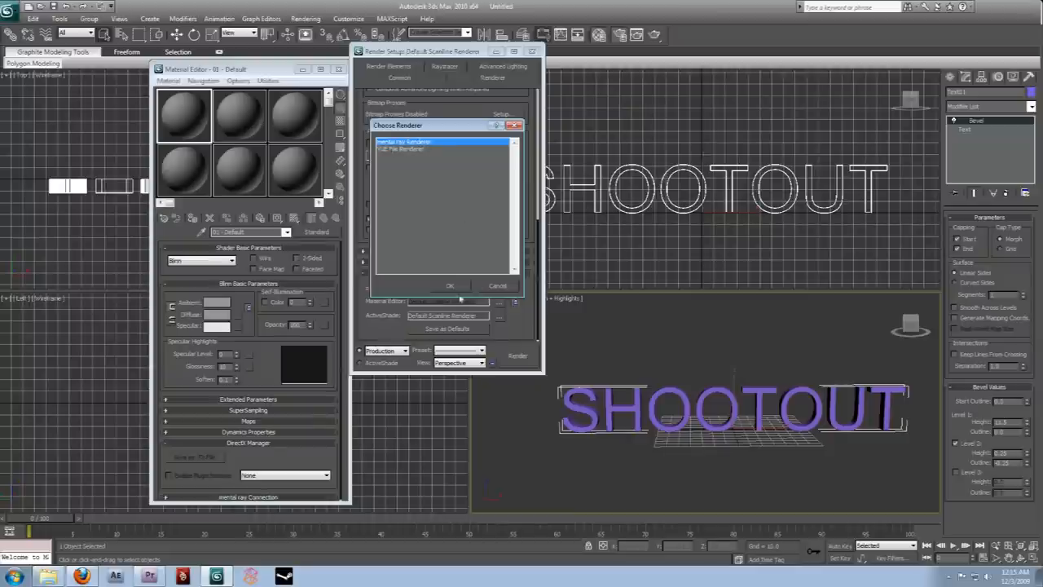
{"action": "left_click", "coordinate": [450, 285]}
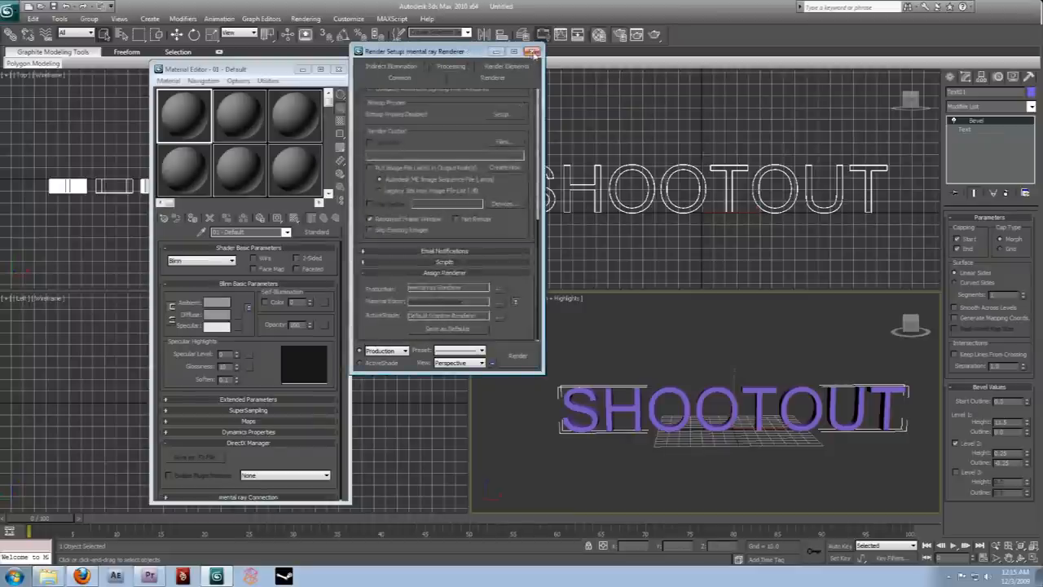
{"action": "left_click", "coordinate": [534, 50]}
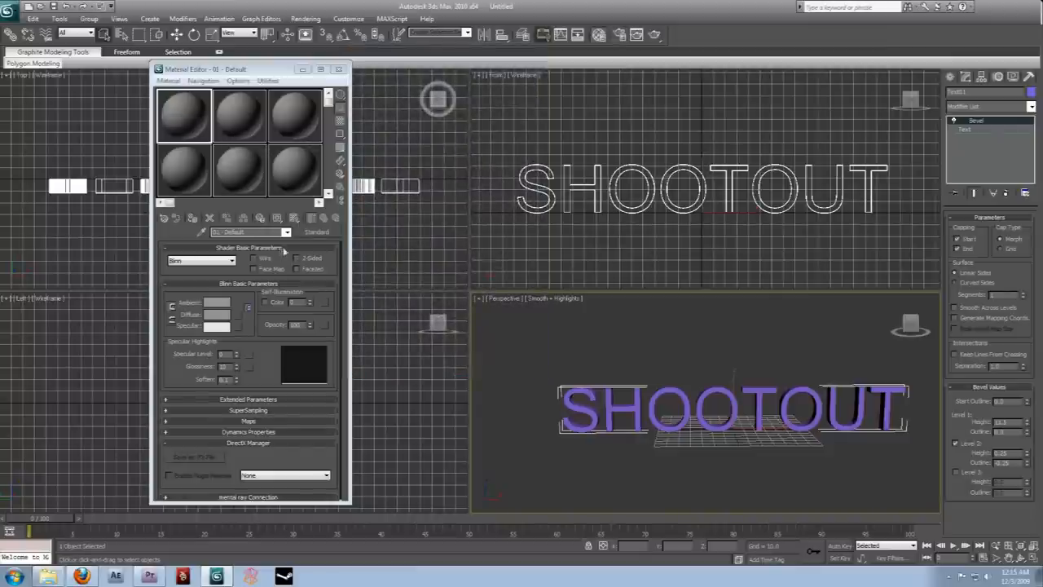
- Make an Arch & Design material from the Brushed Metal template and assign it to the text
{"action": "left_click_drag", "start_coordinate": [206, 68], "coordinate": [320, 88]}
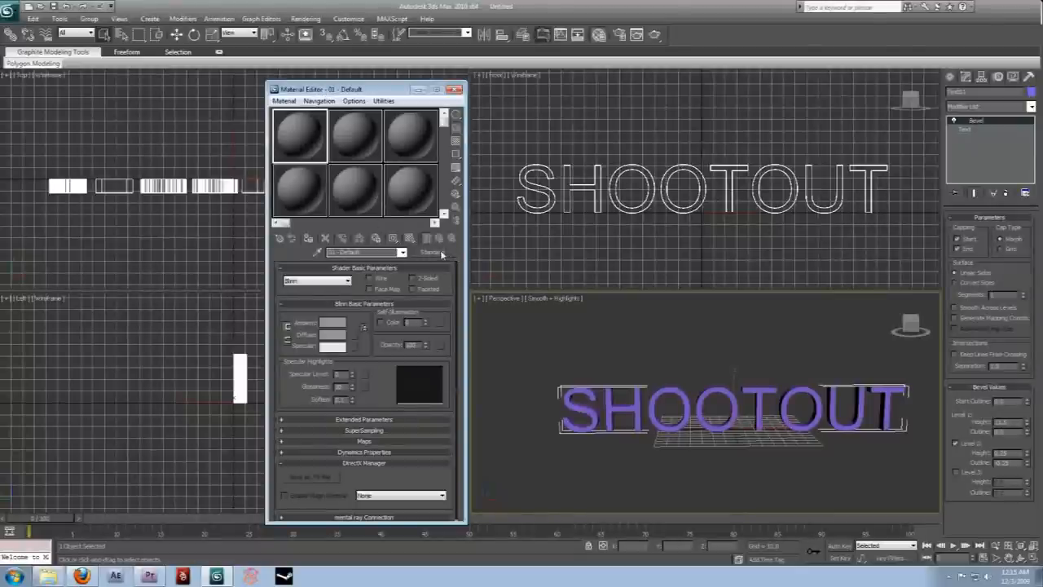
{"action": "left_click", "coordinate": [366, 251]}
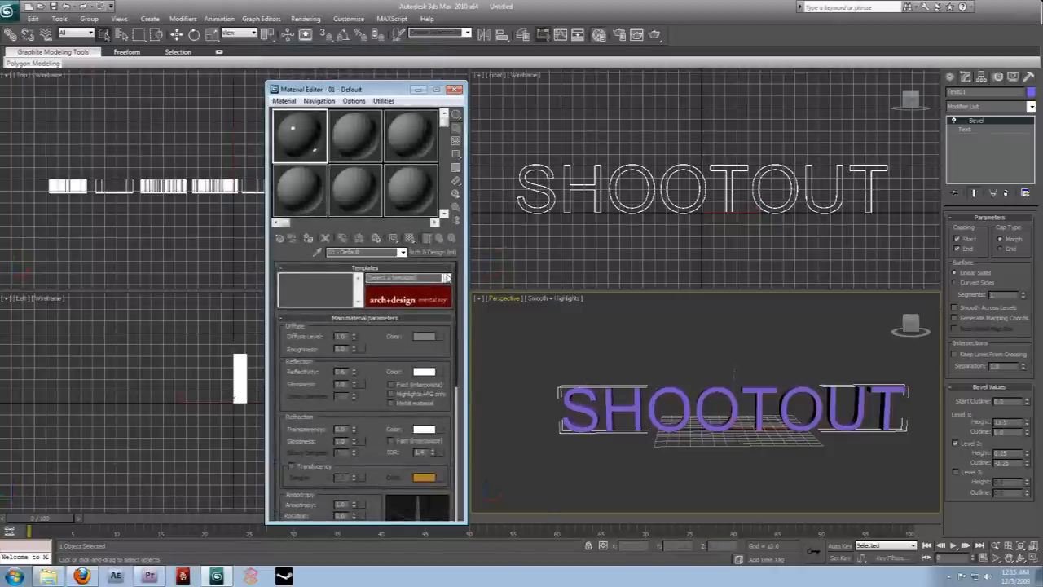
{"action": "mouse_move", "coordinate": [447, 278]}
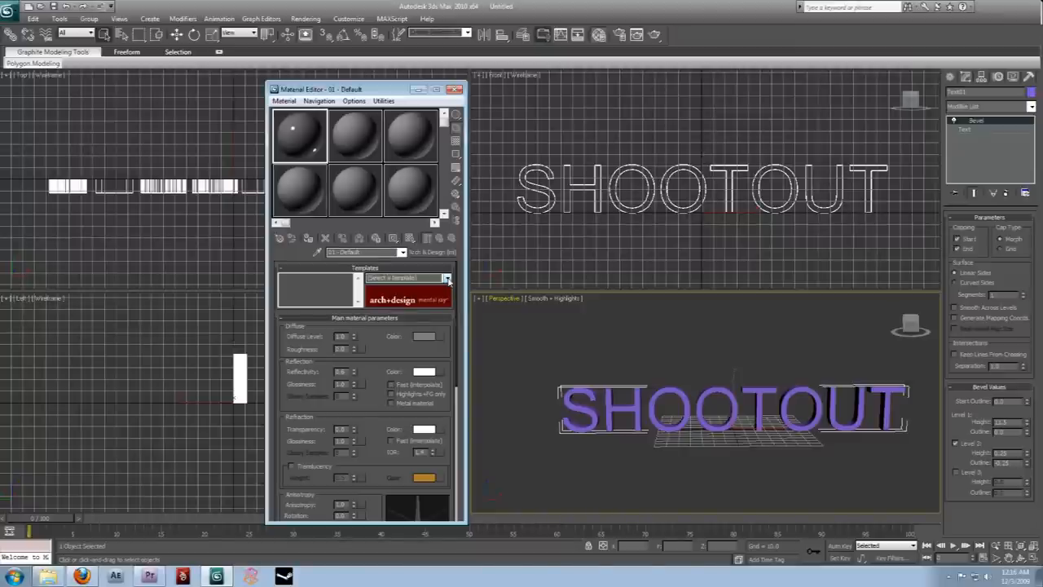
{"action": "mouse_move", "coordinate": [447, 280]}
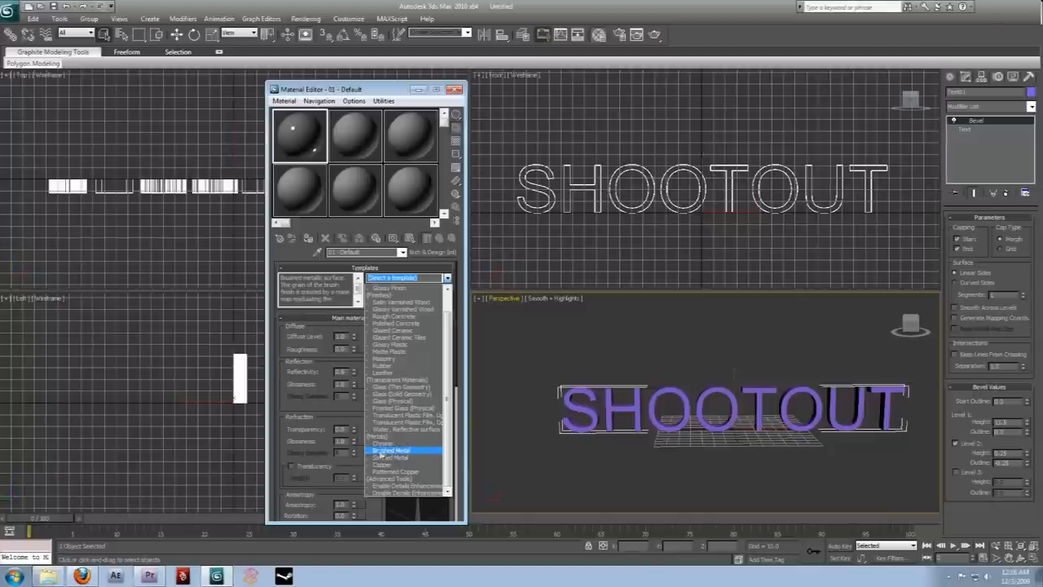
{"action": "left_click", "coordinate": [391, 450]}
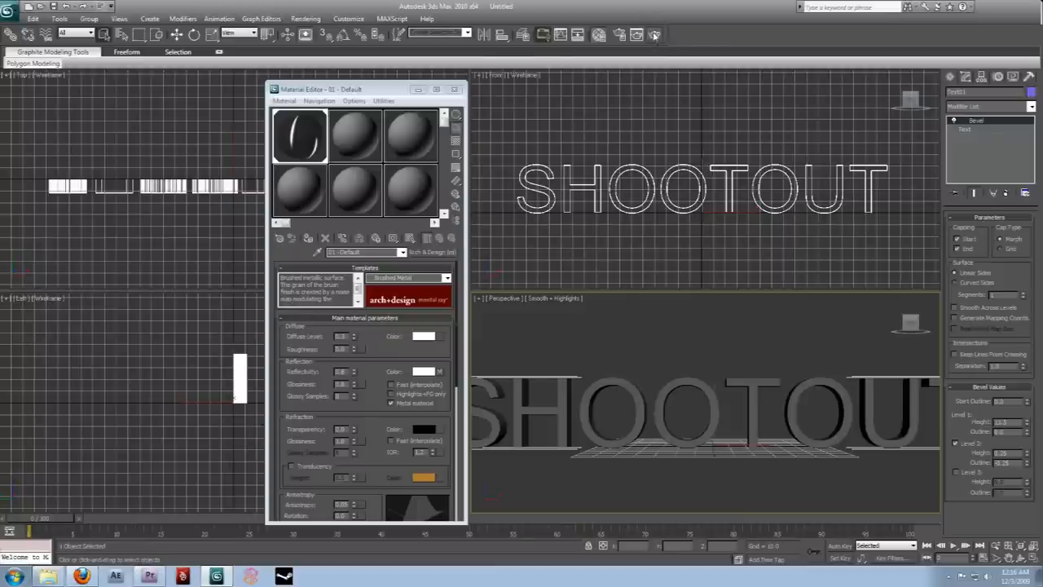
{"action": "left_click", "coordinate": [655, 34]}
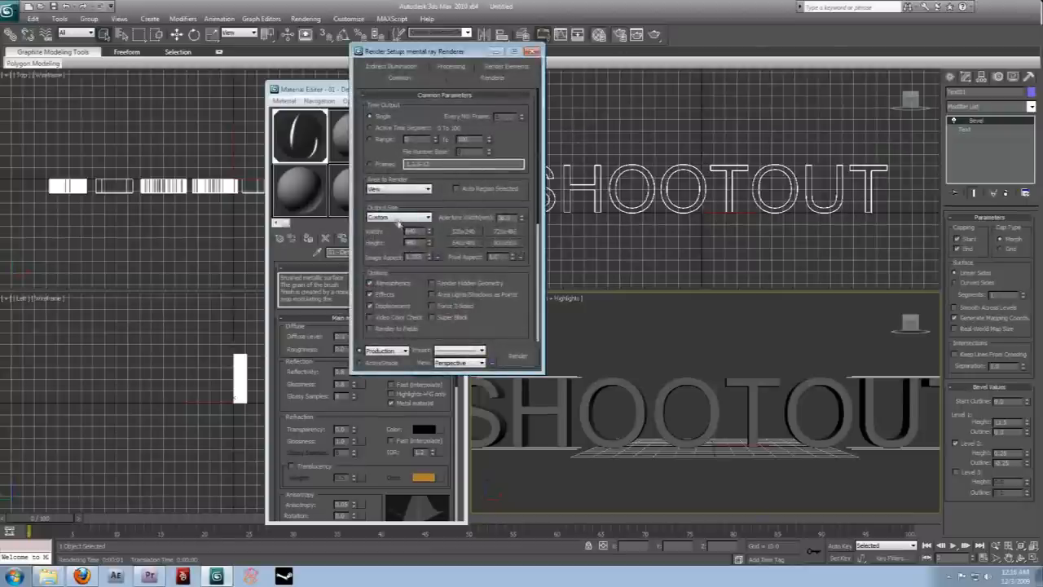
- Render a test frame of the metallic SHOOTOUT text from the Perspective view, then close it
{"action": "left_click", "coordinate": [420, 217]}
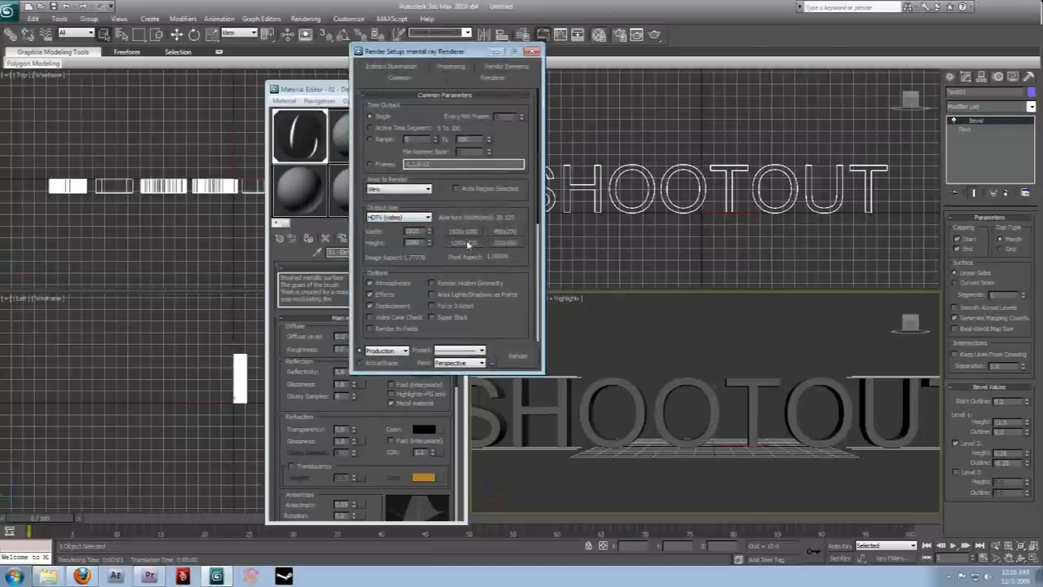
{"action": "left_click", "coordinate": [519, 355]}
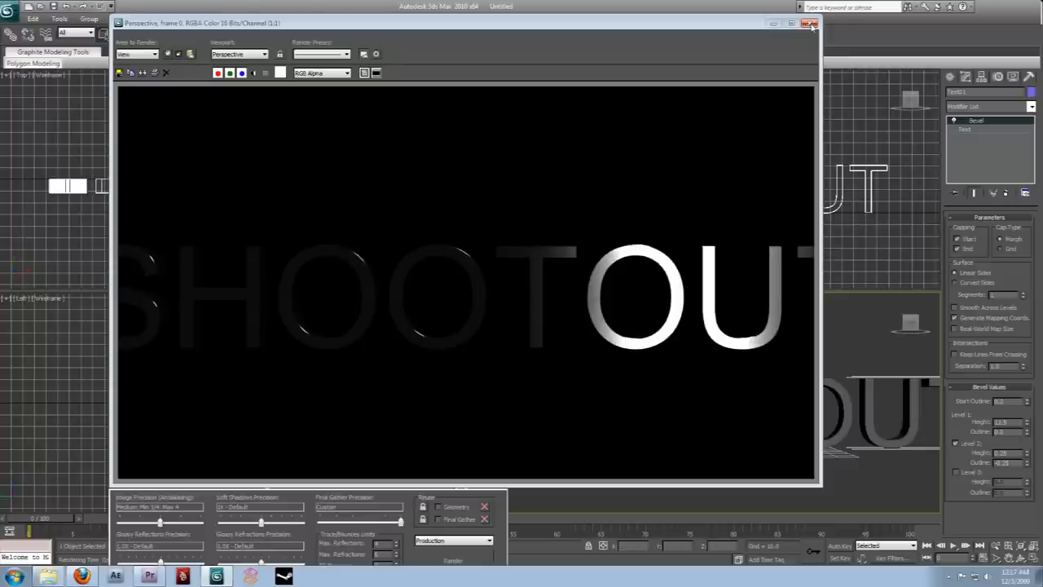
{"action": "left_click", "coordinate": [812, 22]}
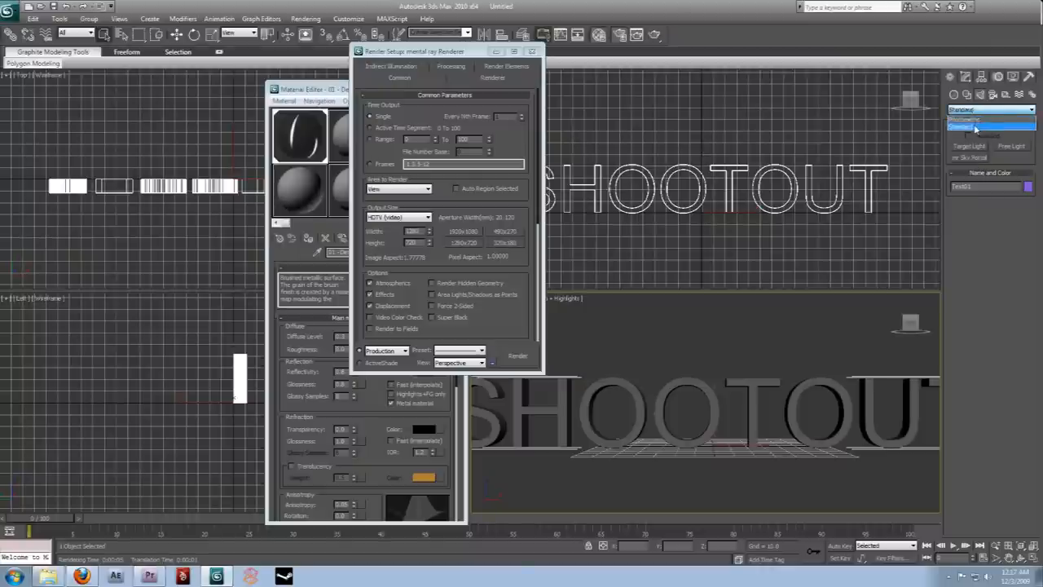
- Place an mr Area Omni light from the Standard lights in the Top viewport near the text
{"action": "left_click", "coordinate": [991, 111]}
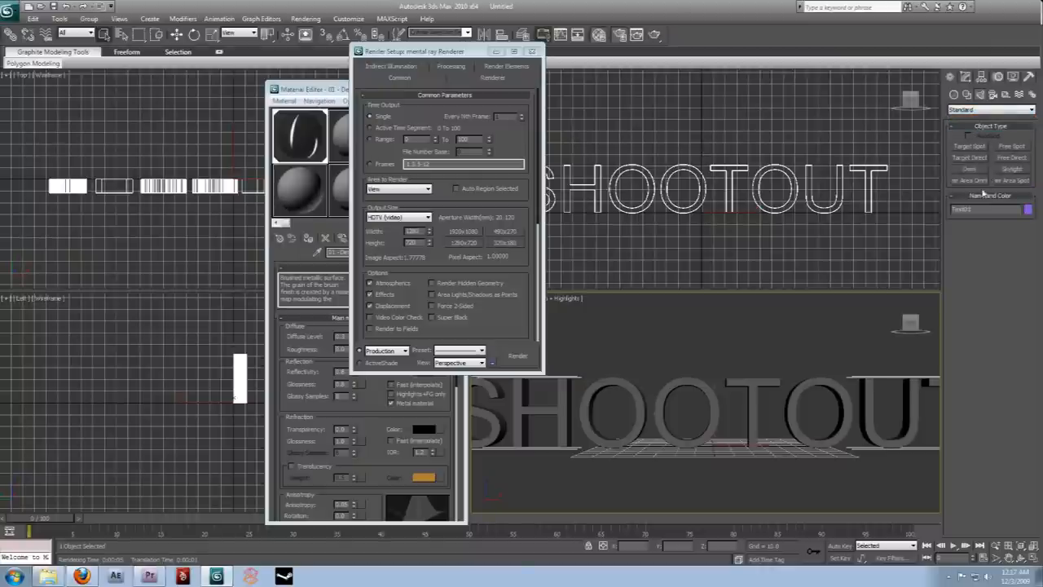
{"action": "left_click", "coordinate": [968, 179]}
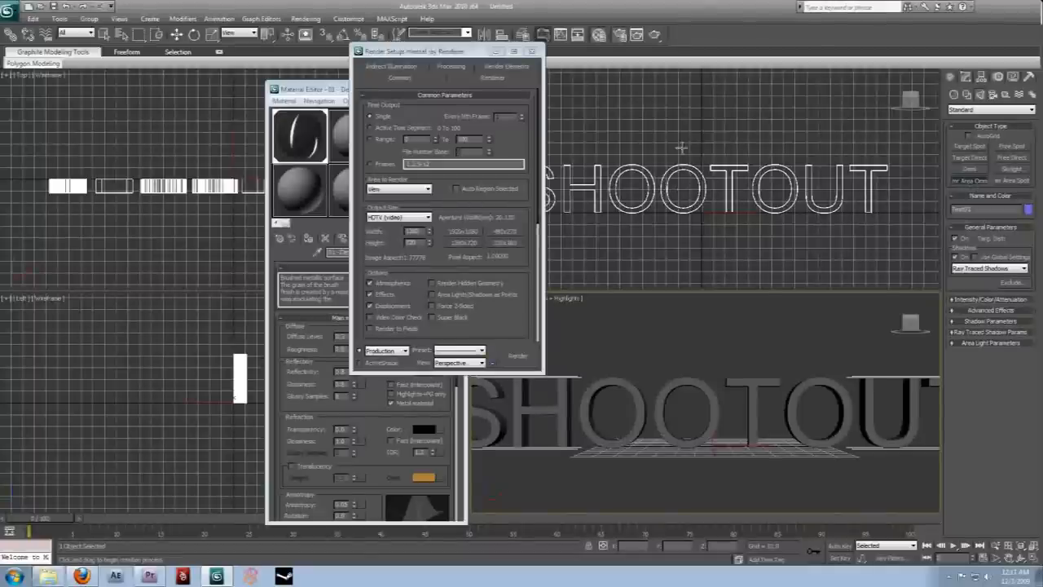
{"action": "left_click", "coordinate": [541, 51]}
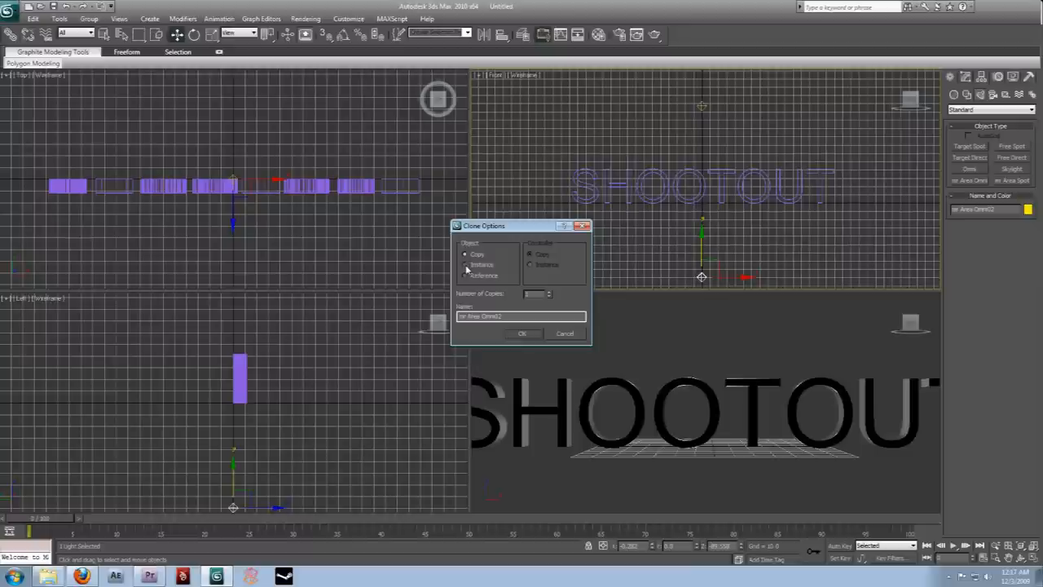
- Clone the light as instances rotated around the text's centre to form a ring
{"action": "left_click", "coordinate": [522, 332]}
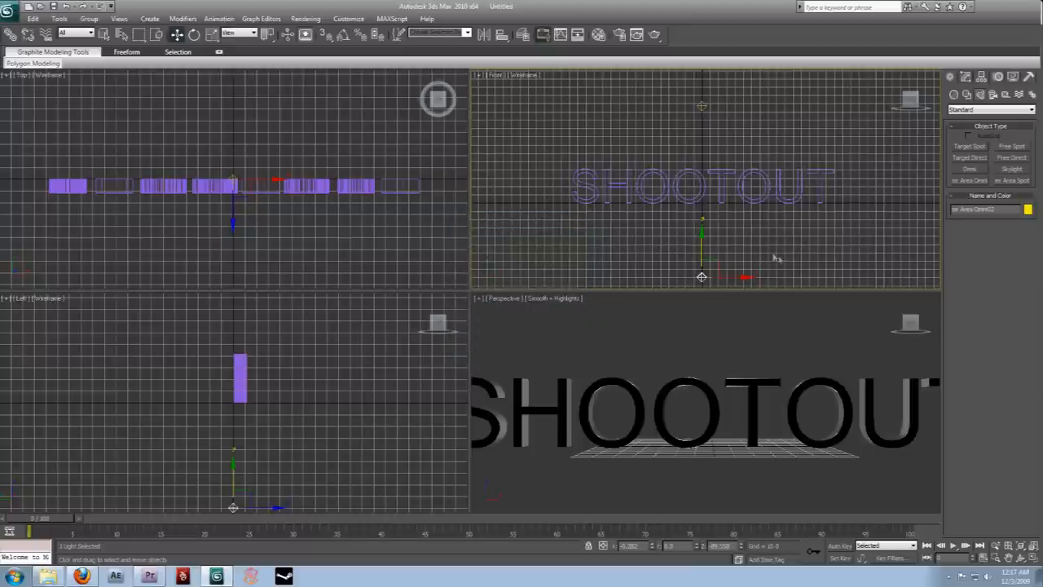
{"action": "mouse_move", "coordinate": [343, 35]}
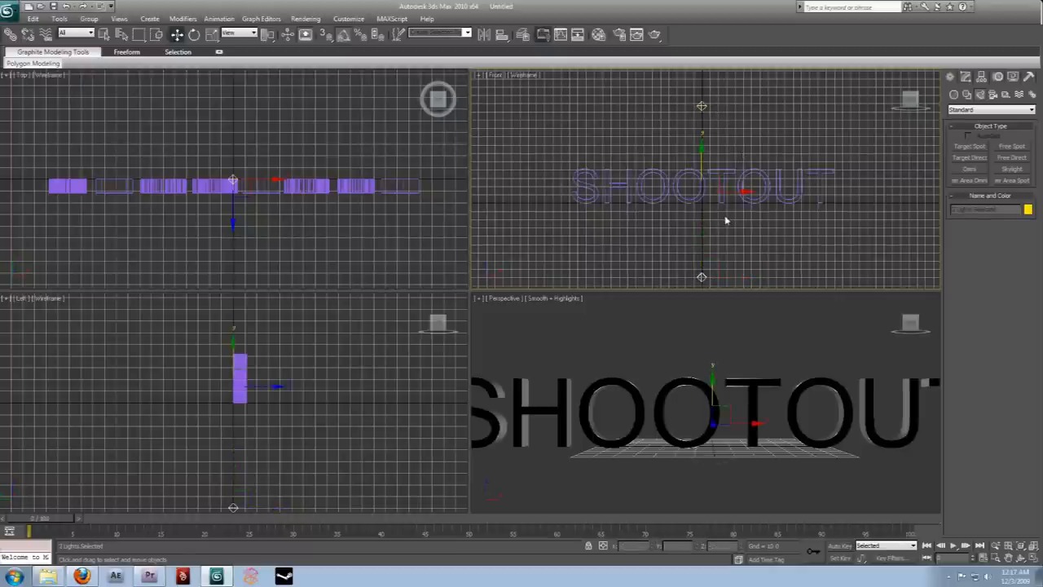
{"action": "left_click", "coordinate": [194, 34]}
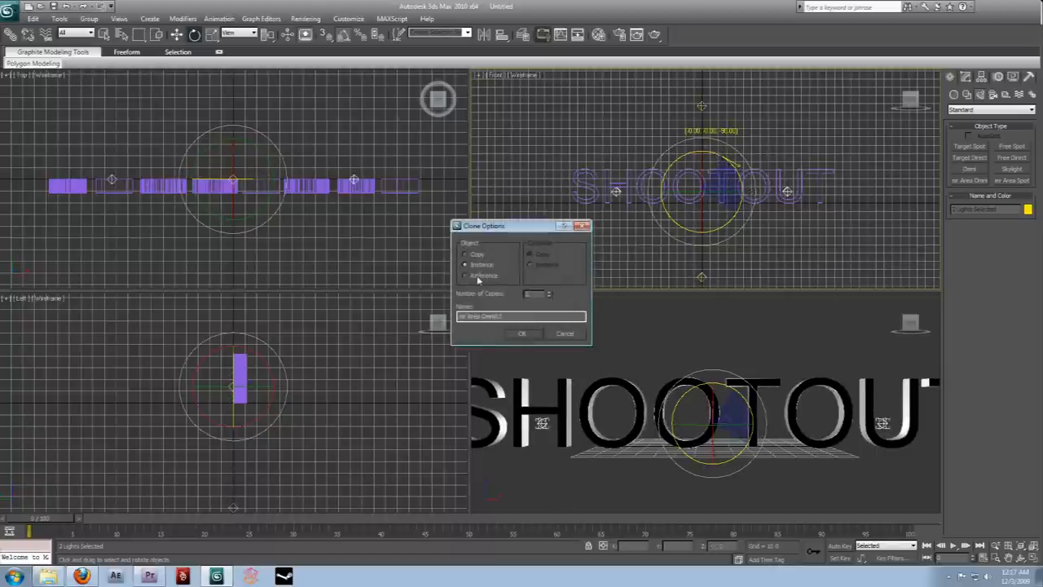
{"action": "left_click", "coordinate": [521, 332]}
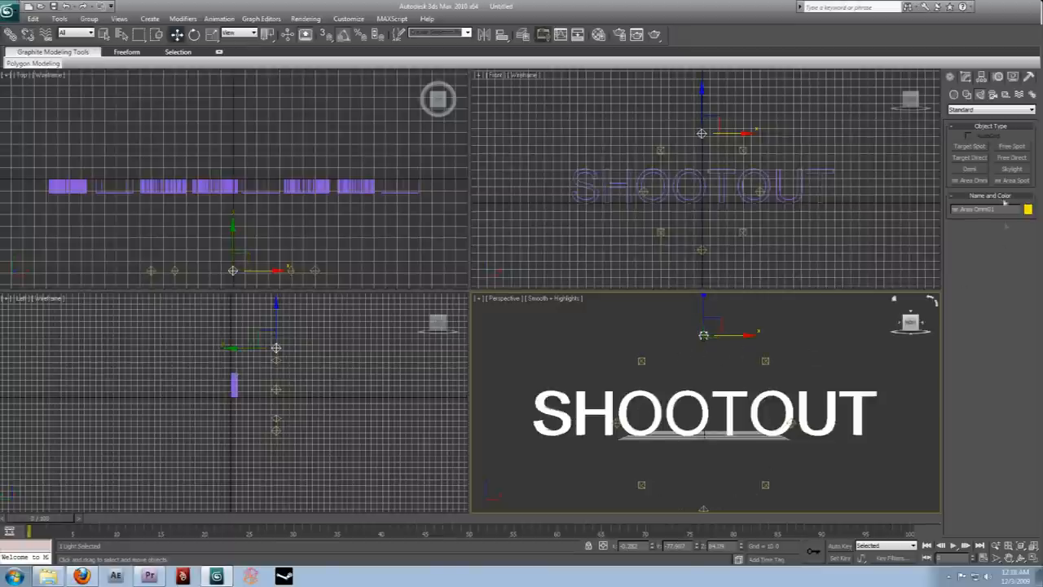
- Select one area omni light and show its General Parameters in the Modify panel
{"action": "left_click", "coordinate": [964, 77]}
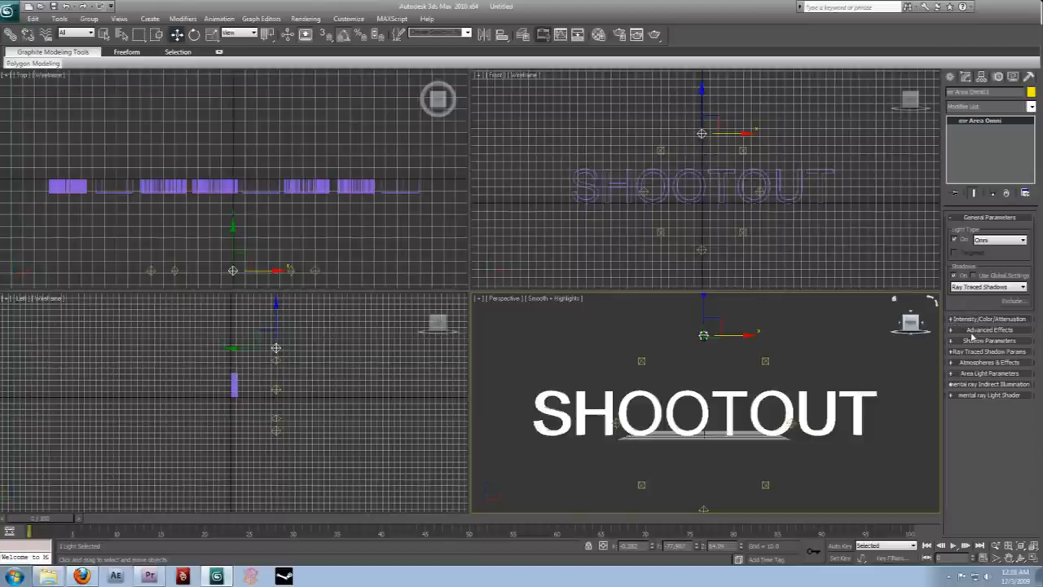
{"action": "left_click", "coordinate": [989, 318]}
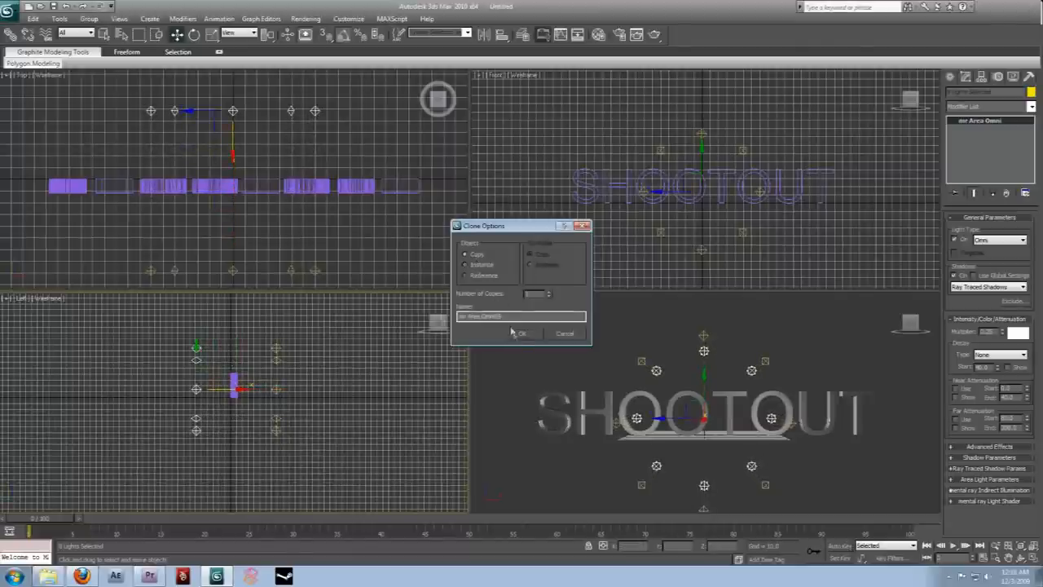
- Confirm the Clone Options to copy the light ring to a new height
{"action": "left_click", "coordinate": [521, 333]}
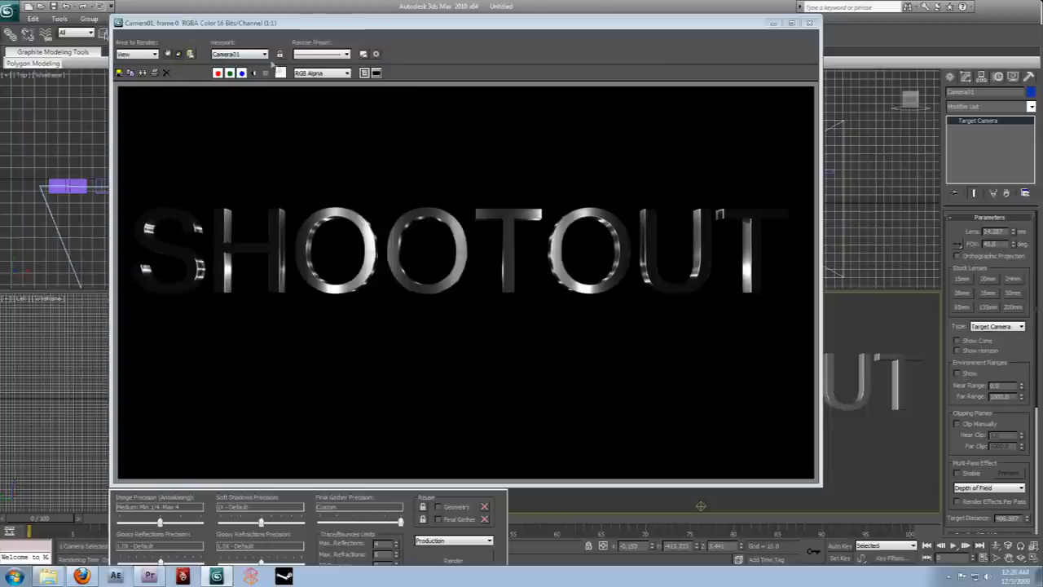
{"action": "mouse_move", "coordinate": [411, 267]}
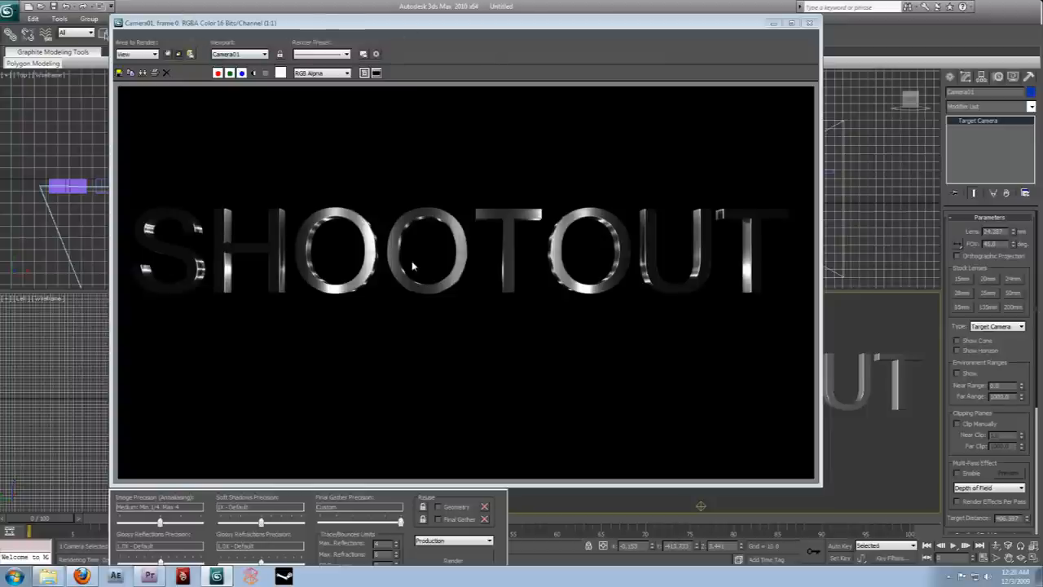
{"action": "mouse_move", "coordinate": [231, 264]}
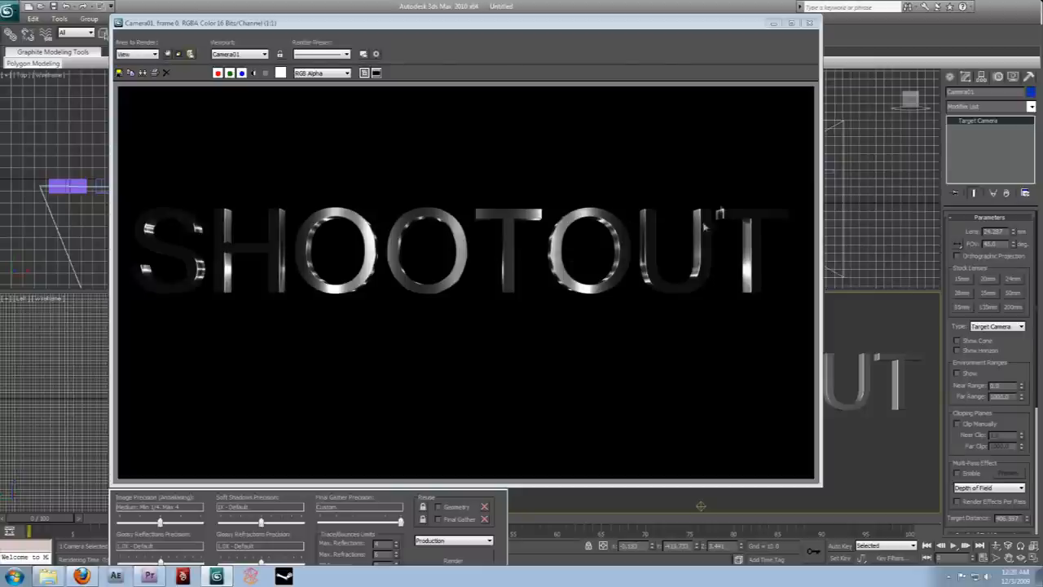
{"action": "mouse_move", "coordinate": [639, 241]}
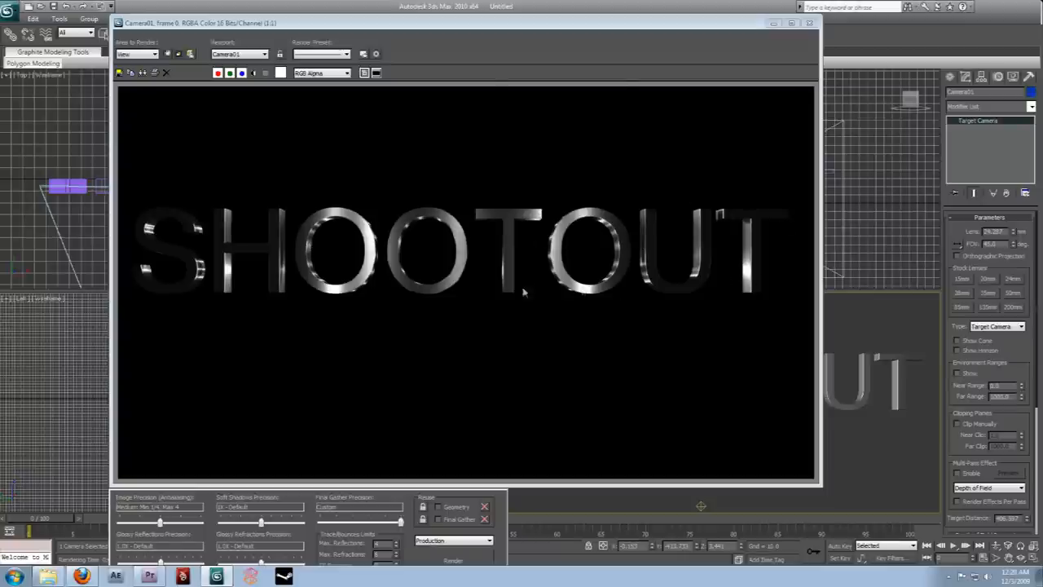
{"action": "mouse_move", "coordinate": [216, 264]}
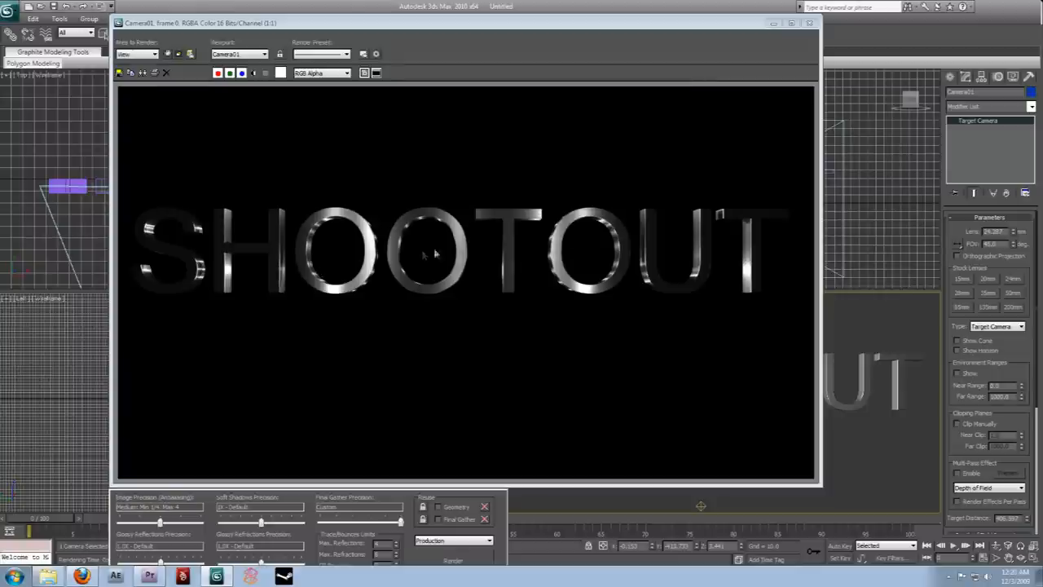
{"action": "mouse_move", "coordinate": [447, 287]}
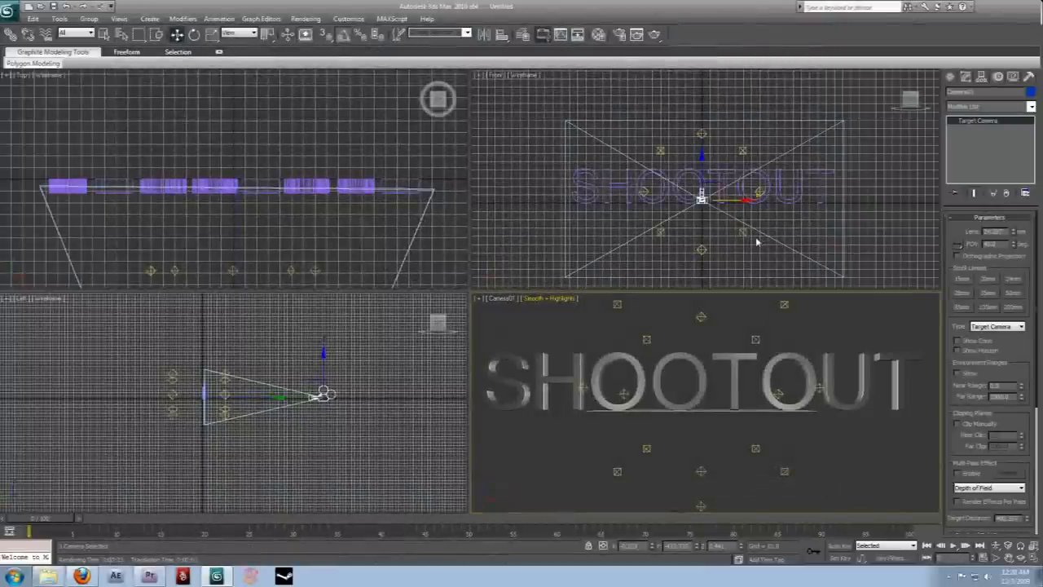
{"action": "mouse_move", "coordinate": [322, 413]}
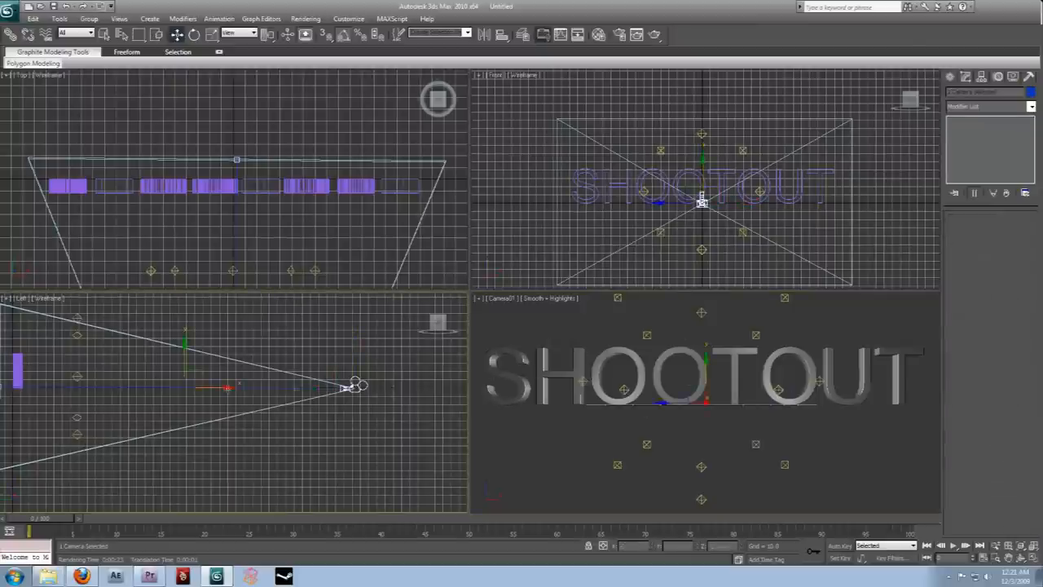
- Select Camera01 in the Left viewport and reposition it for a low-angle view of the text
{"action": "left_click", "coordinate": [355, 388]}
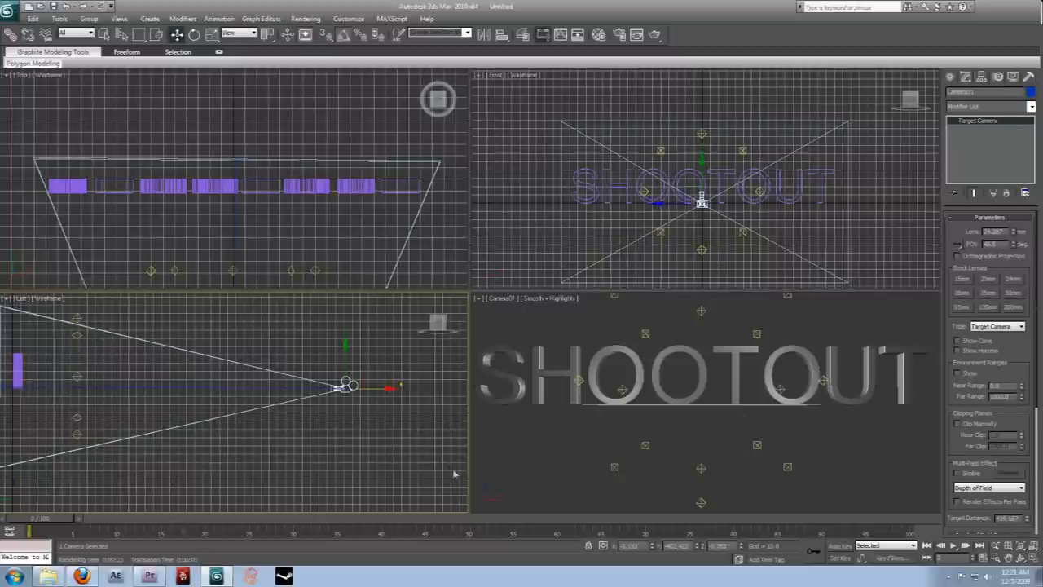
{"action": "mouse_move", "coordinate": [522, 232]}
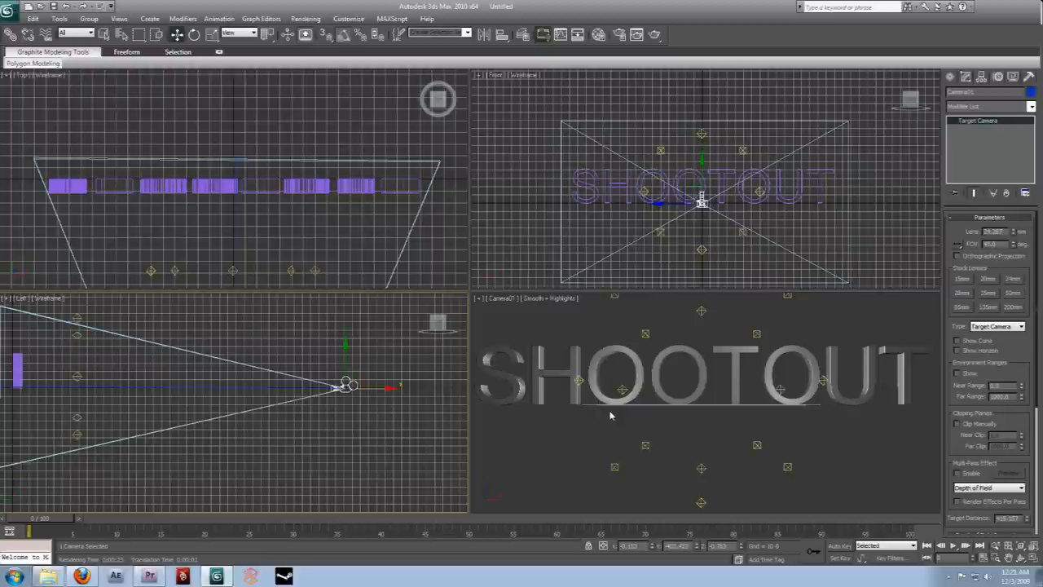
{"action": "mouse_move", "coordinate": [399, 396]}
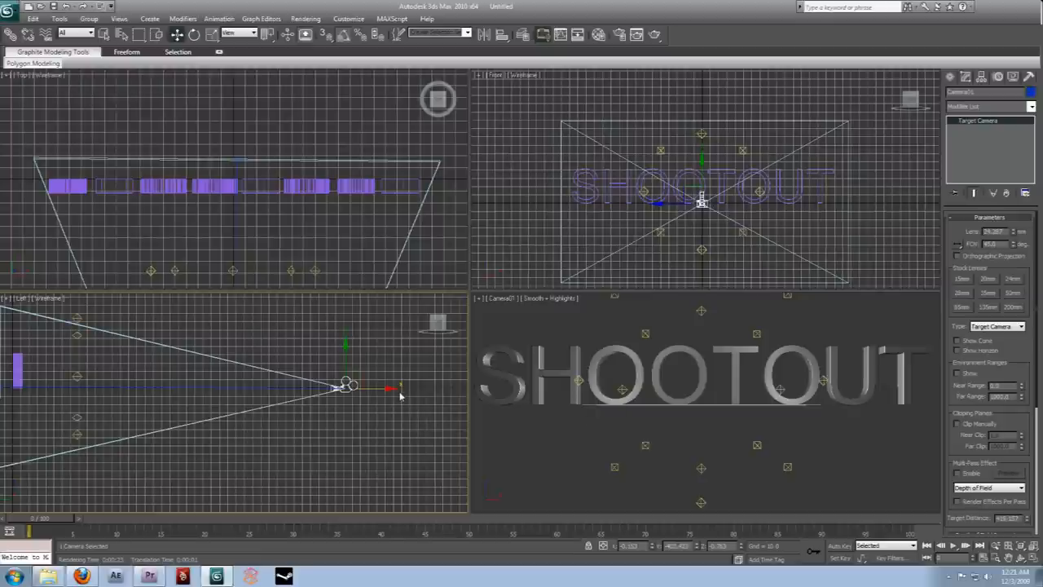